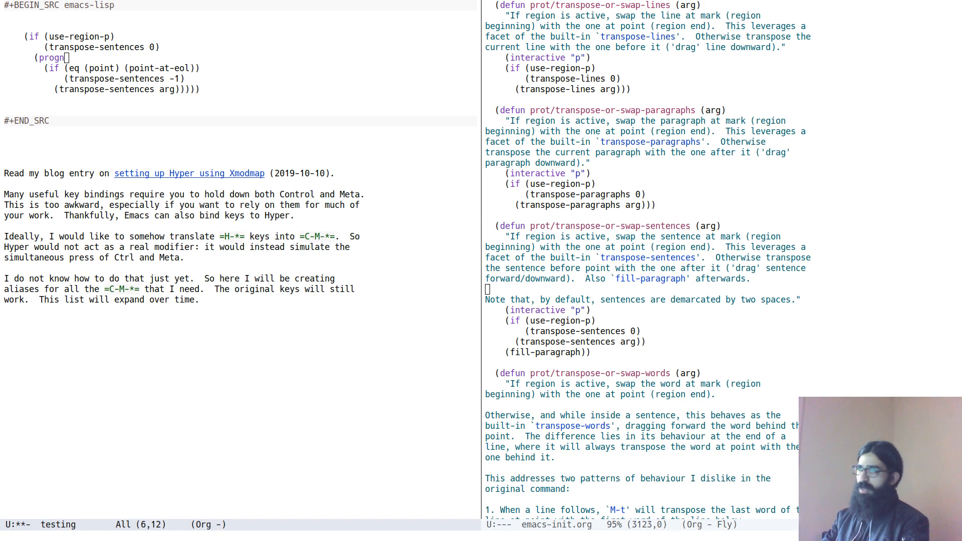
mouse_move(103, 63)
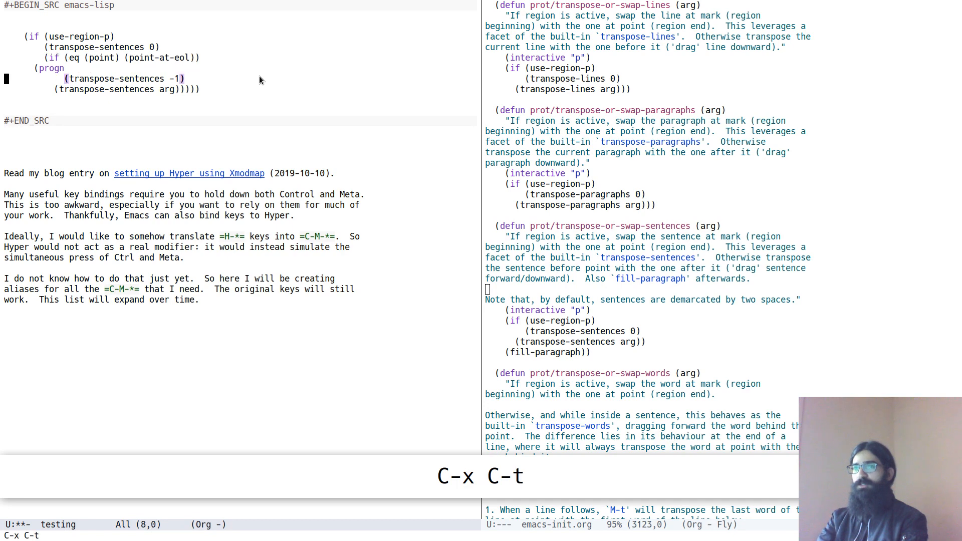
Step: Try transposing lines in the Hyper paragraph, then undo the change
key(C-x C-t)
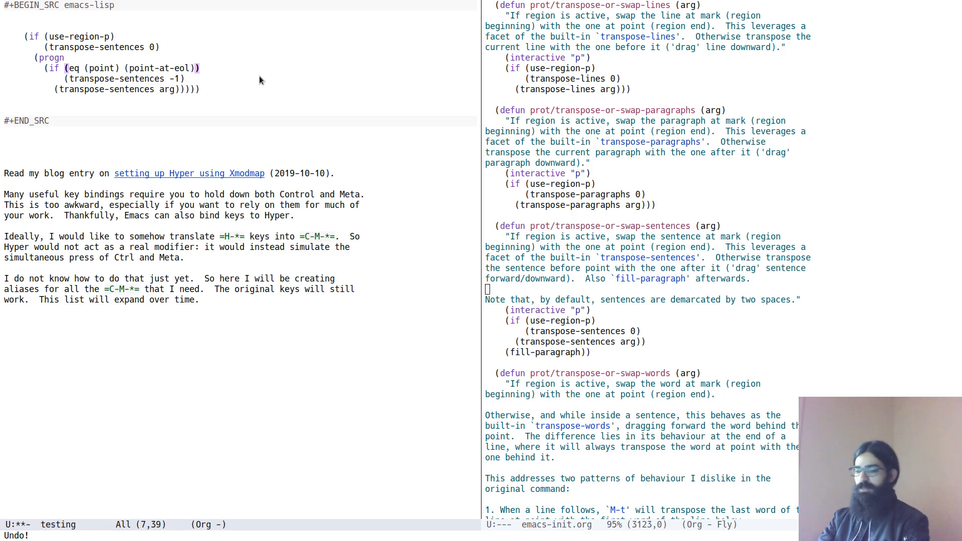
key(C-p)
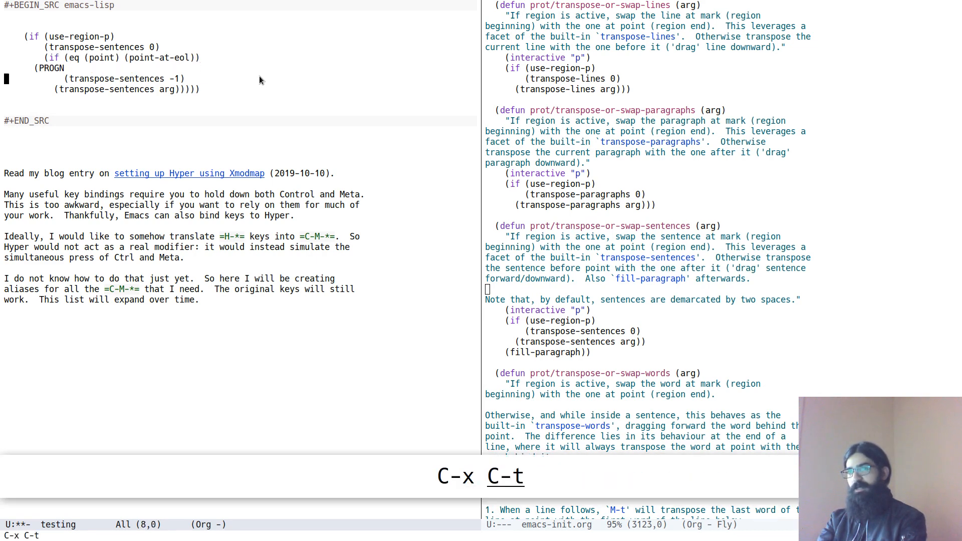
key(C-x C-t)
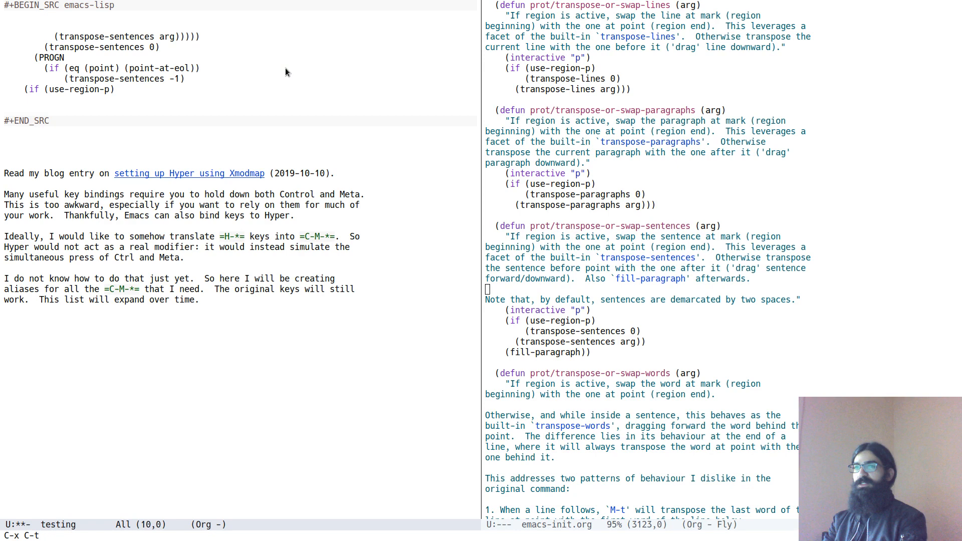
key(C-/)
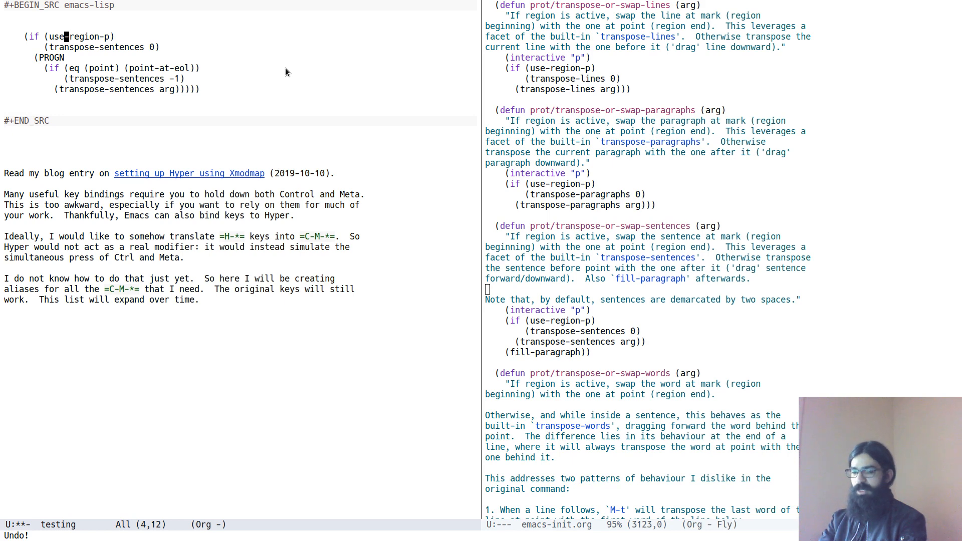
Step: Set a mark, transpose lines again and undo the results
key(ctrl+space)
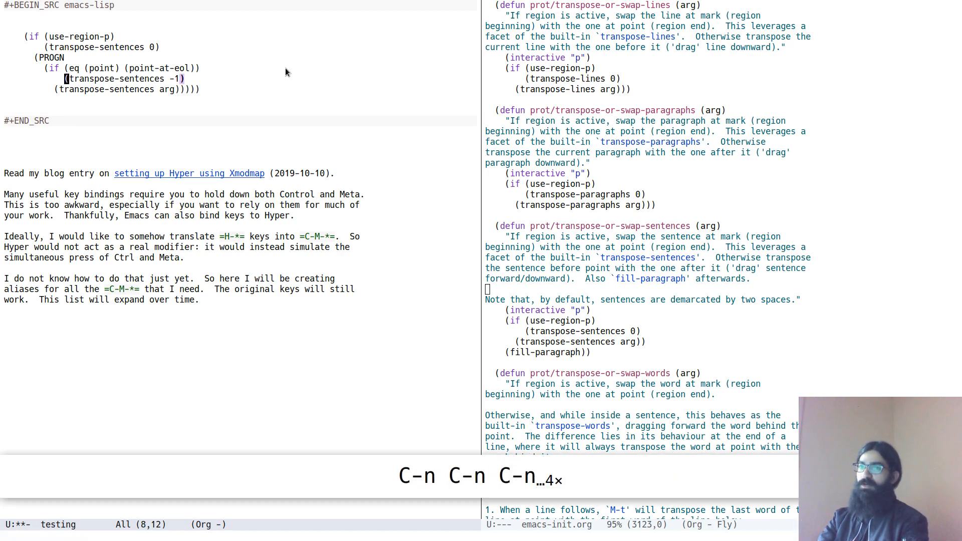
key(C-n)
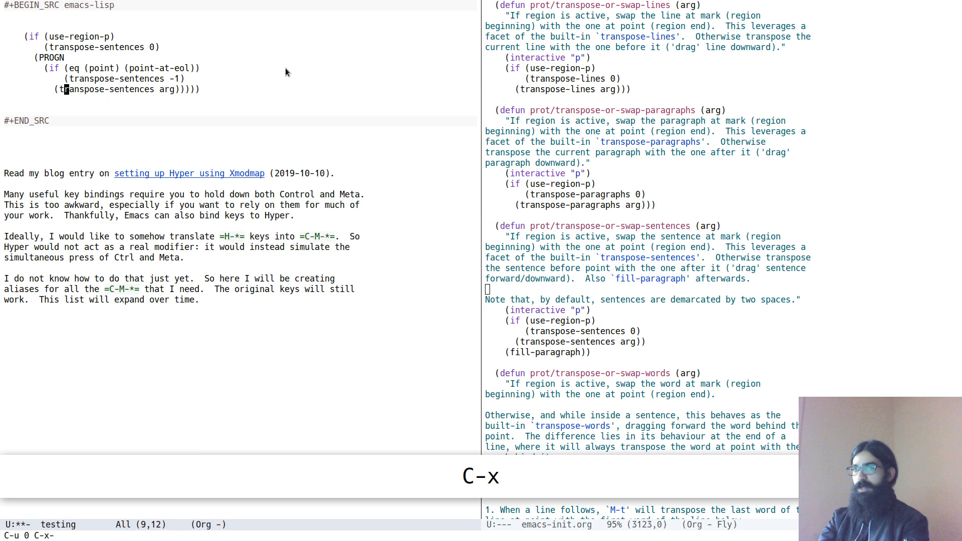
key(ctrl+/)
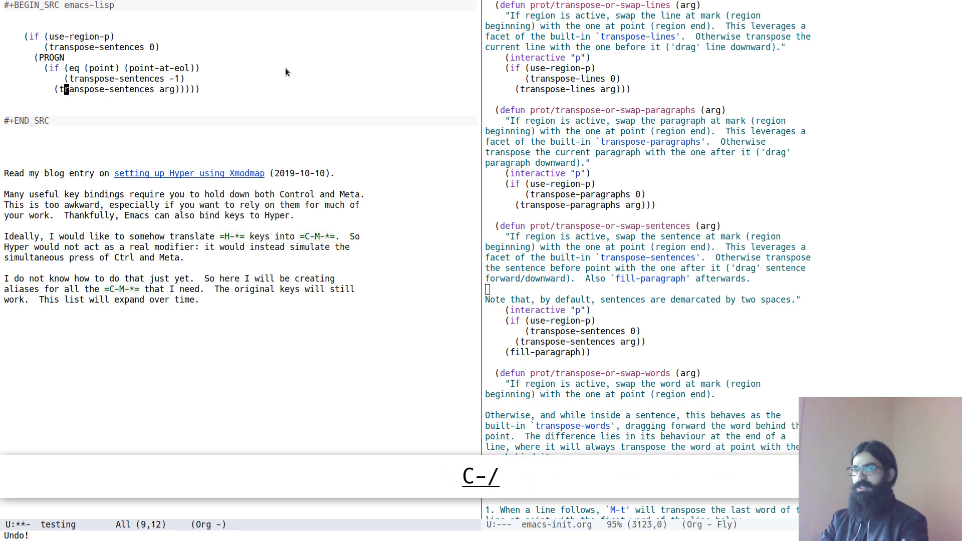
key(C-p)
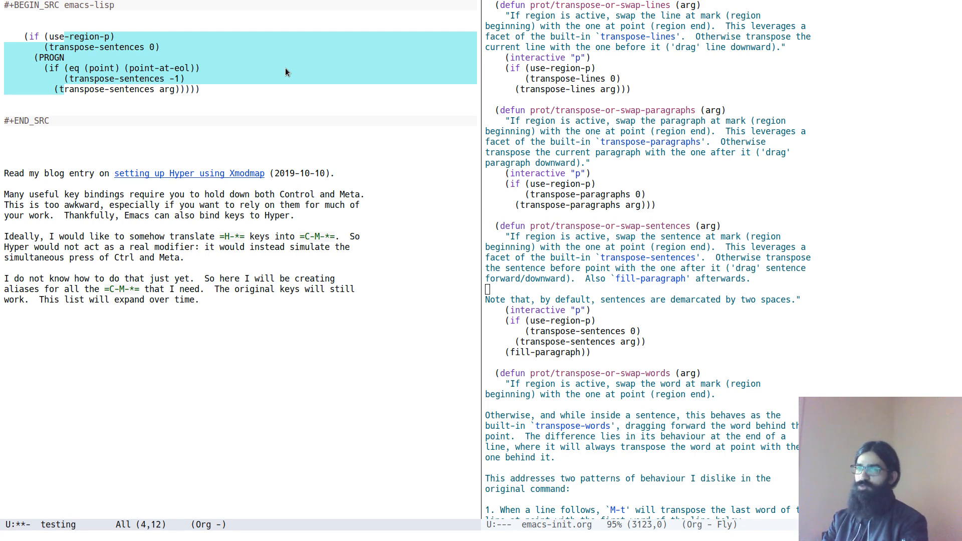
key(C-x C-t)
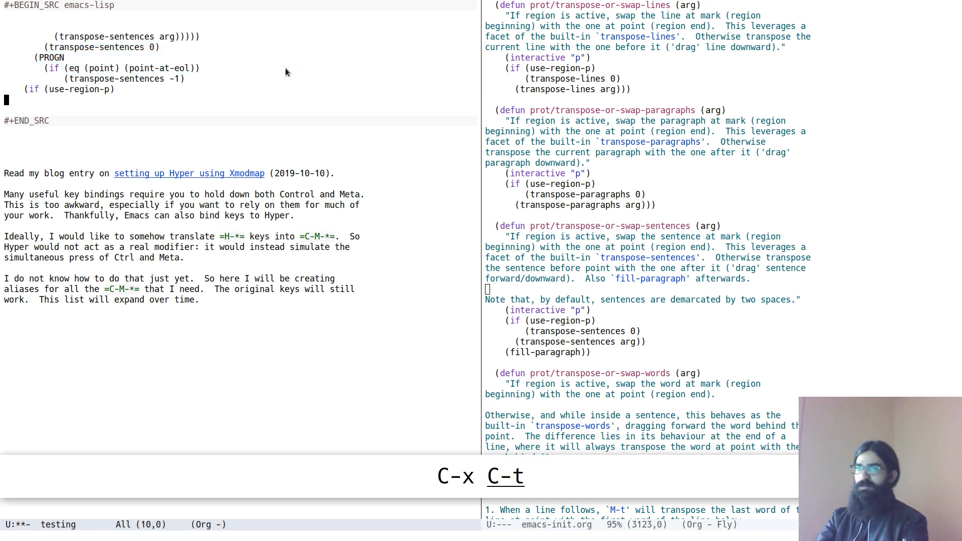
key(C-/)
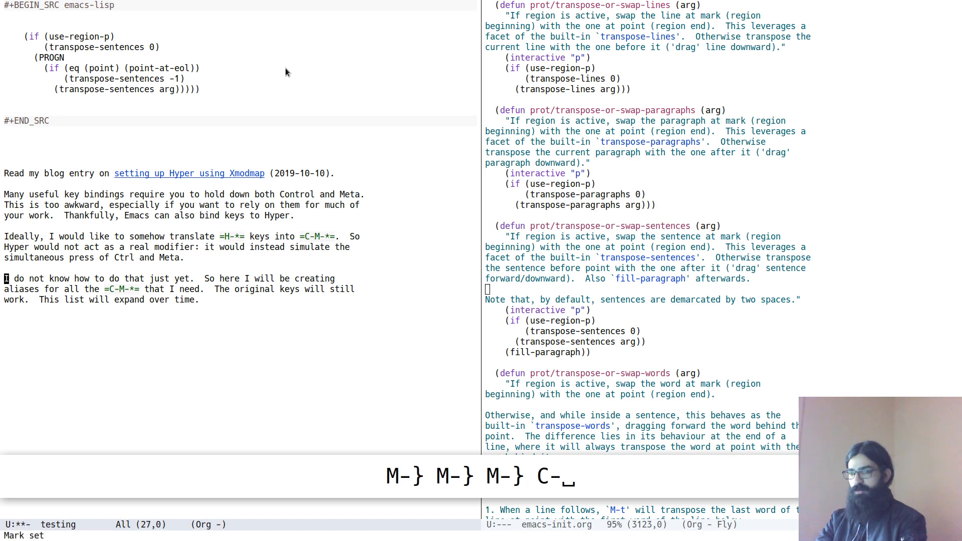
Step: Uppercase the CONTROL AND META sentence and insert a line break above it
key(M-e)
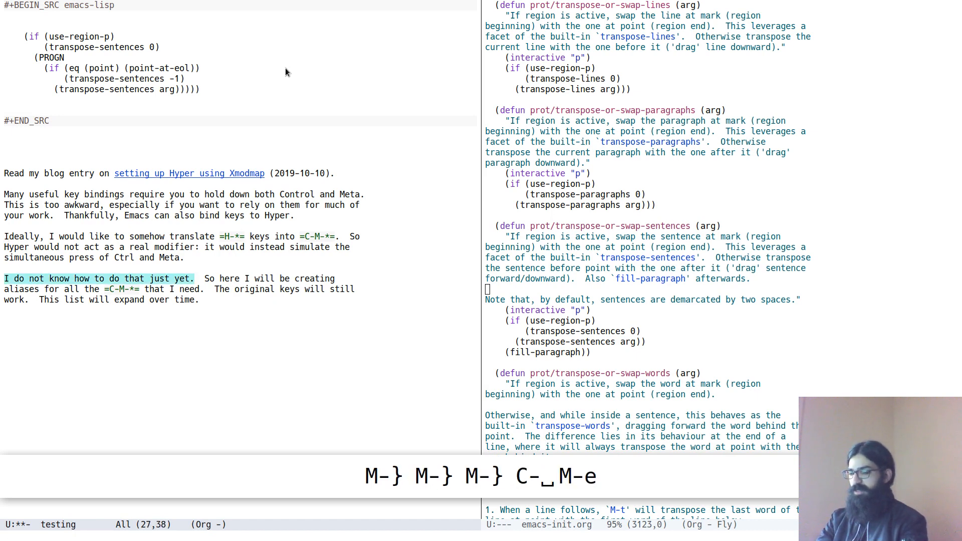
key(C-x C-u)
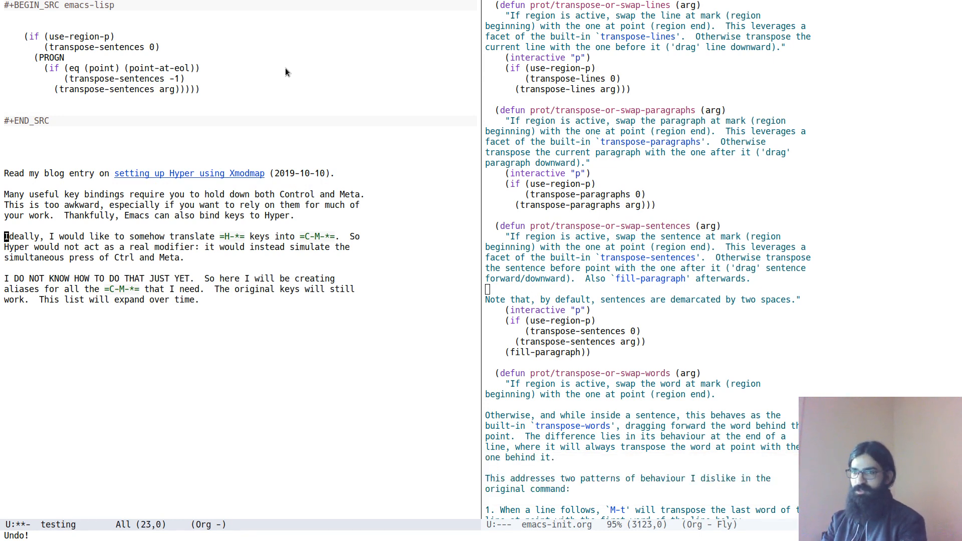
key(C-p)
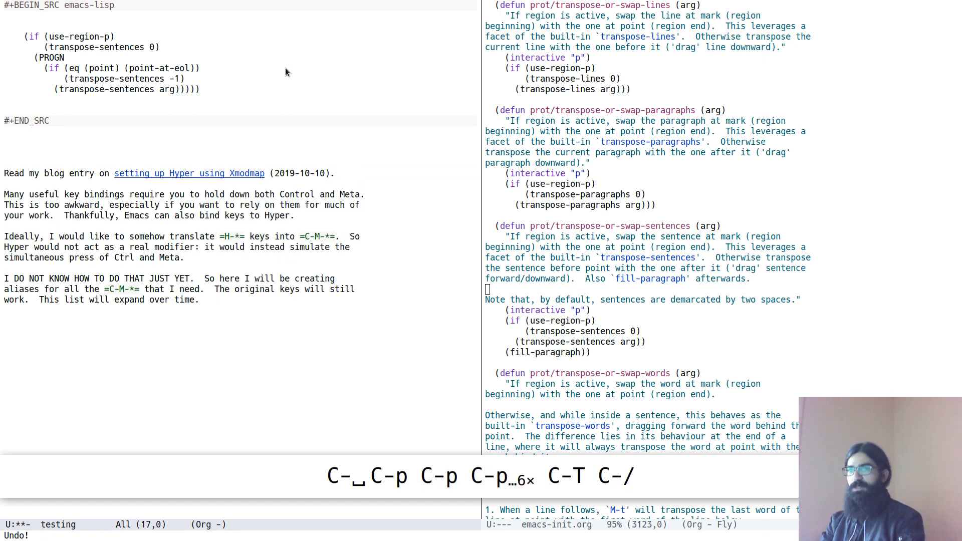
key(Return)
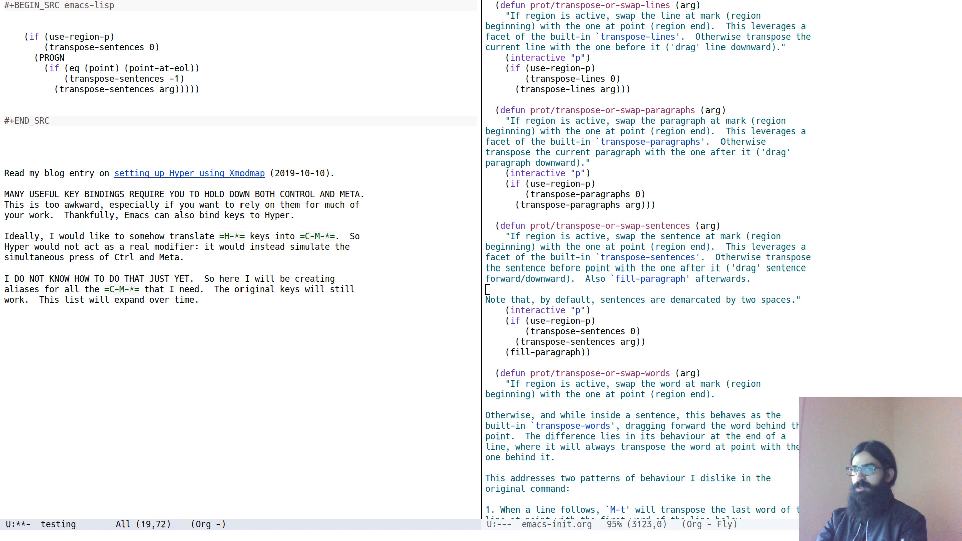
Step: Transpose sentences with C-x t and refill so 'This is too awkward…' ends the paragraph
key(C-x t)
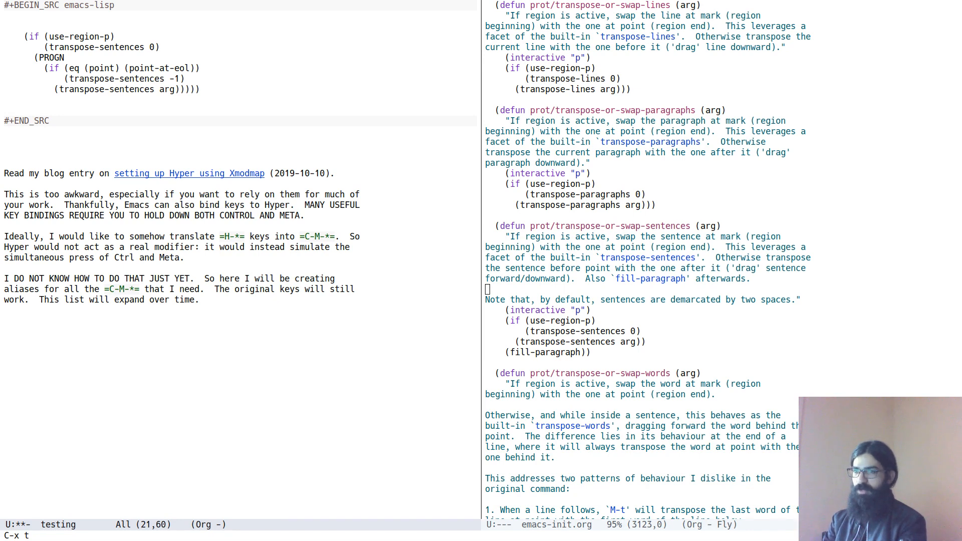
key(M-q)
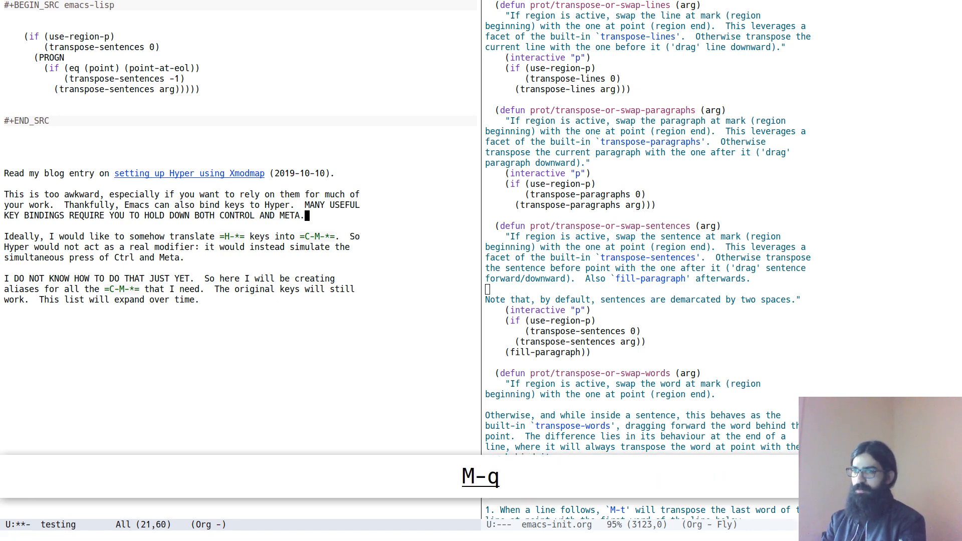
key(M-q)
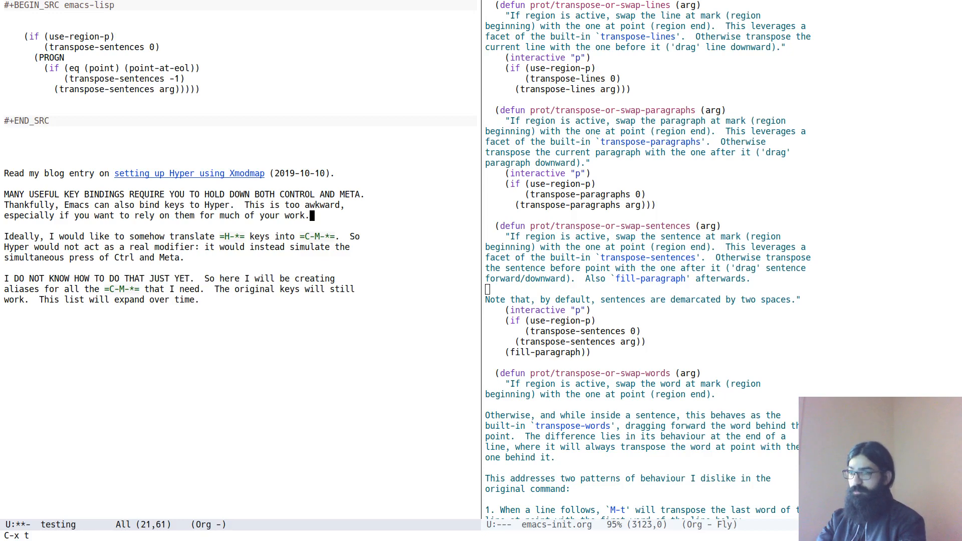
key(C-p)
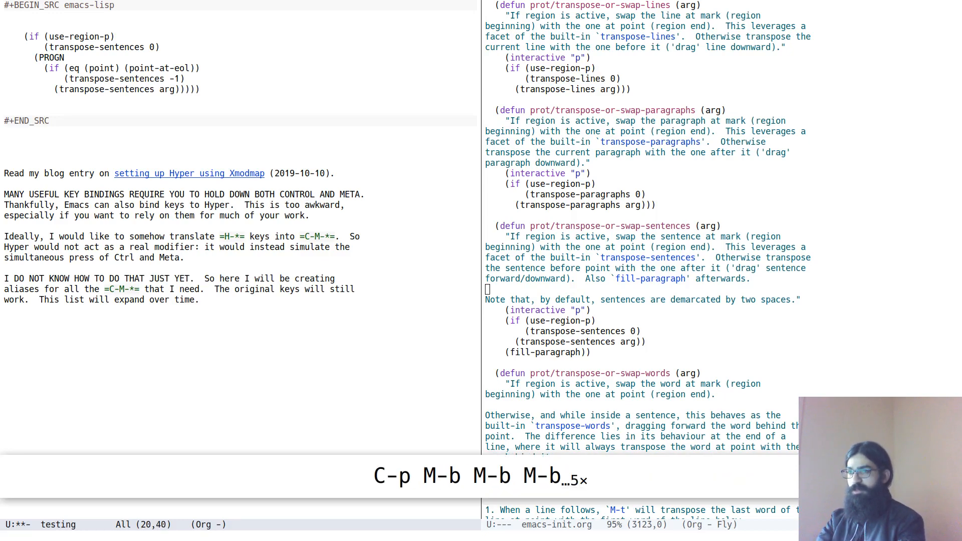
key(M-f)
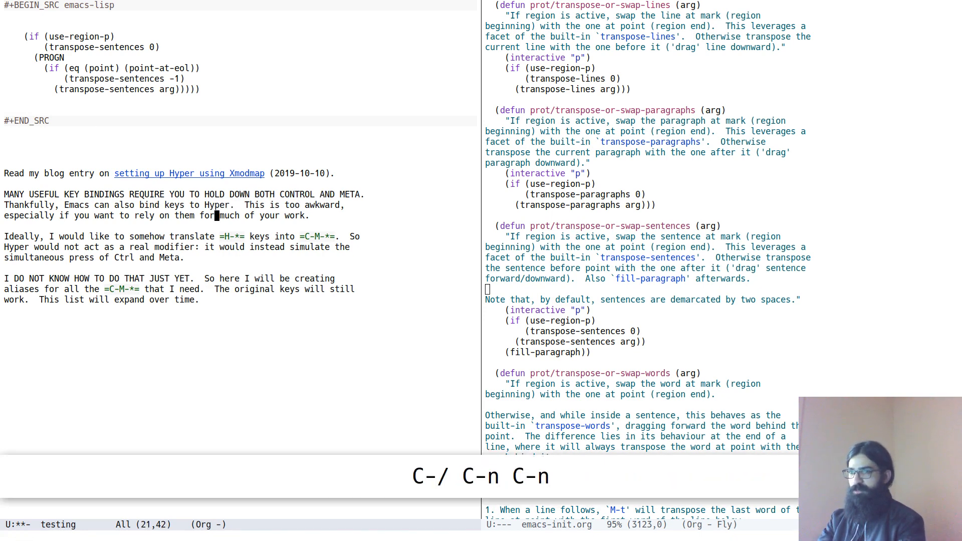
scroll(down, 3)
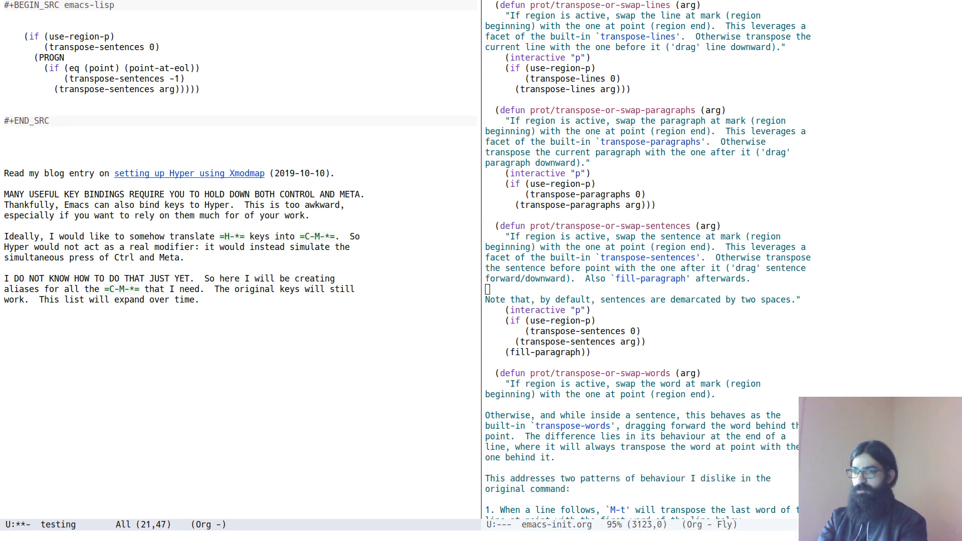
key(M-t)
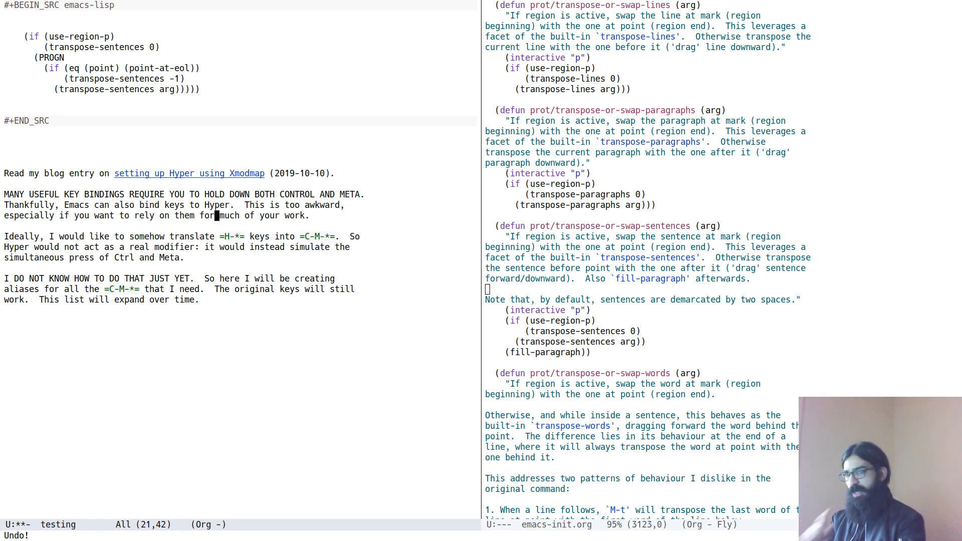
key(C-e)
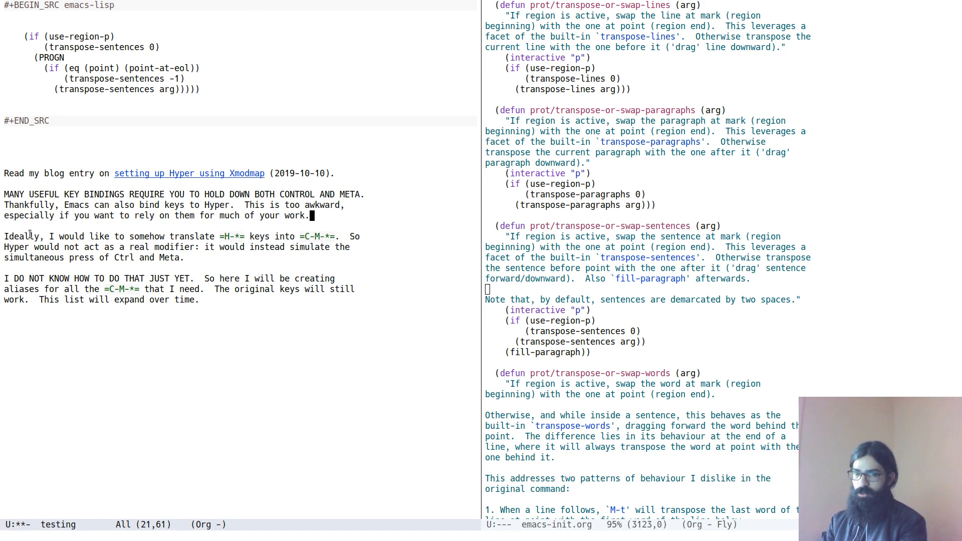
mouse_move(249, 398)
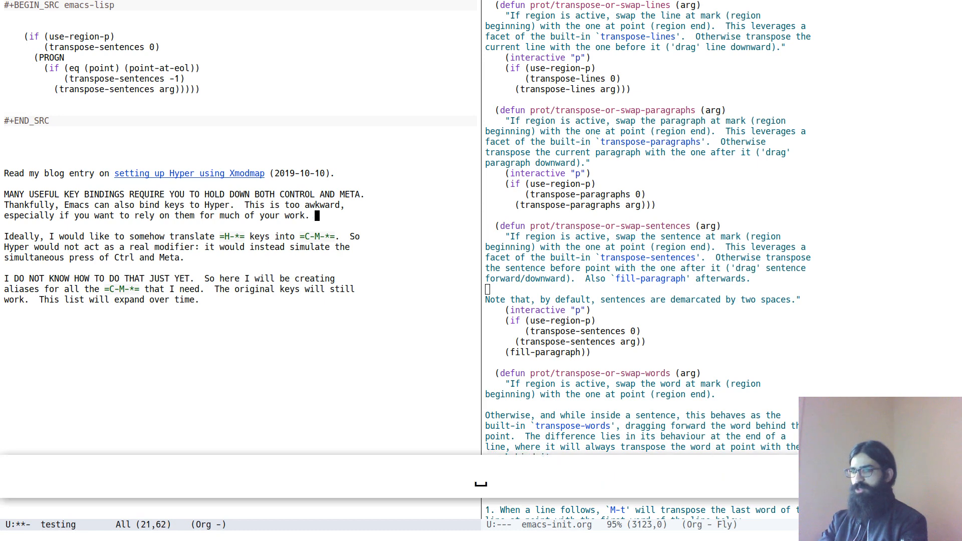
Step: Type 'Debian' after 'much of your work.' at the end of the Hyper paragraph
text(Debi)
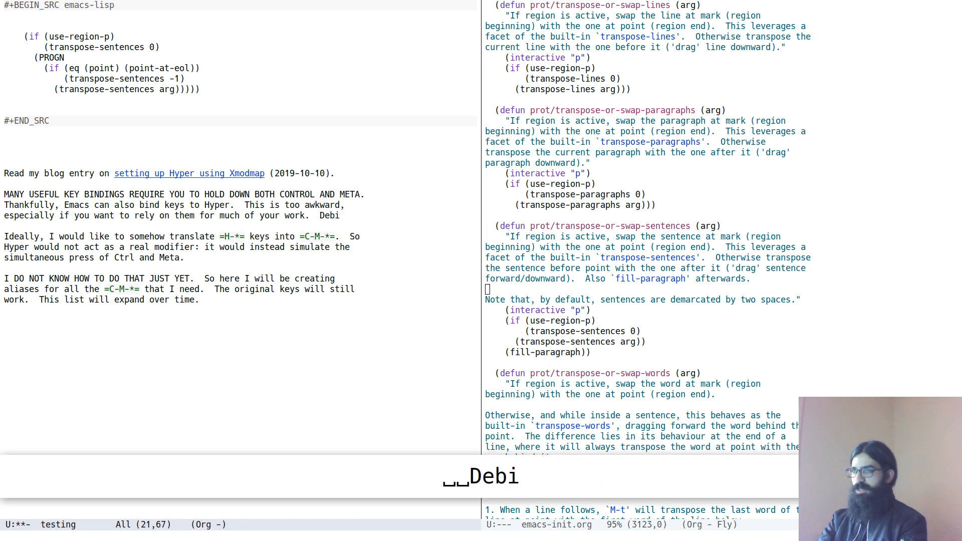
text(na)
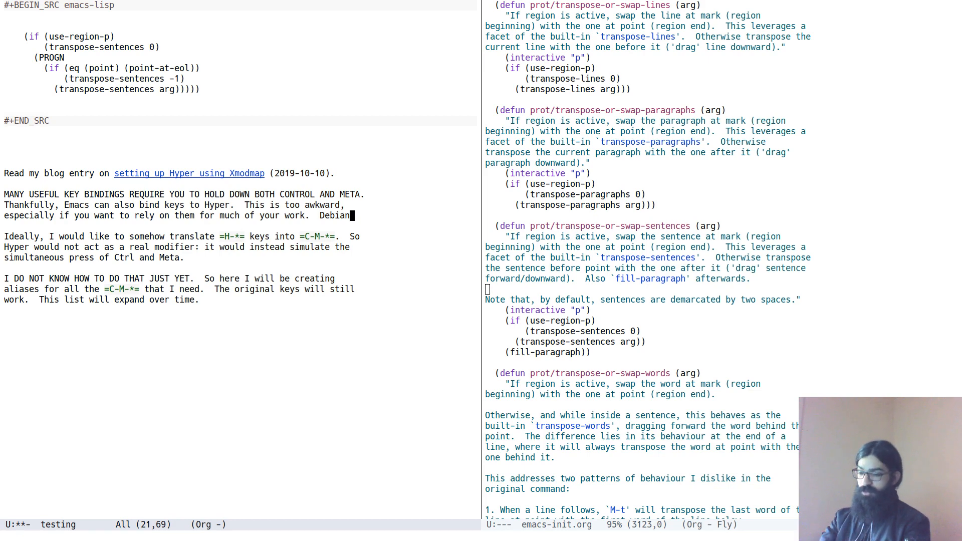
key(C-h f)
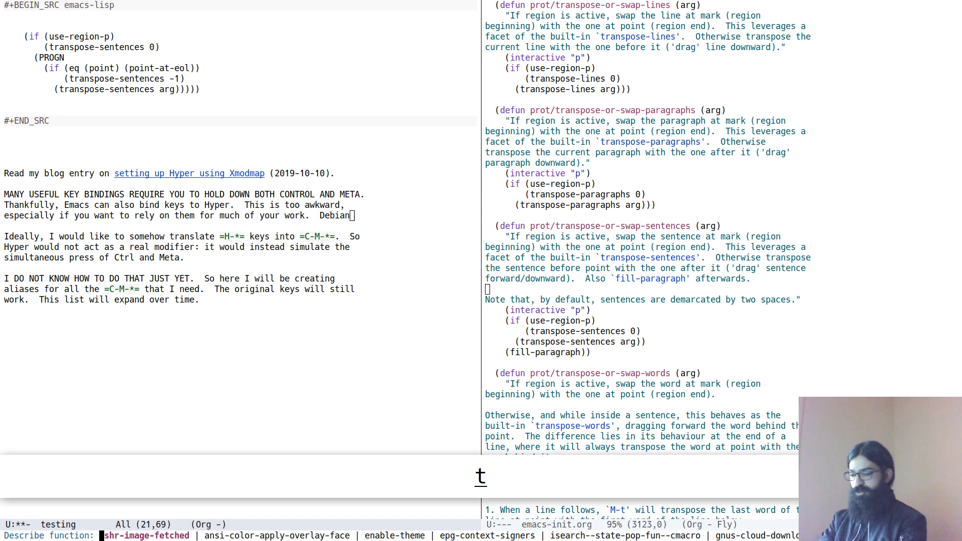
text(ransposde)
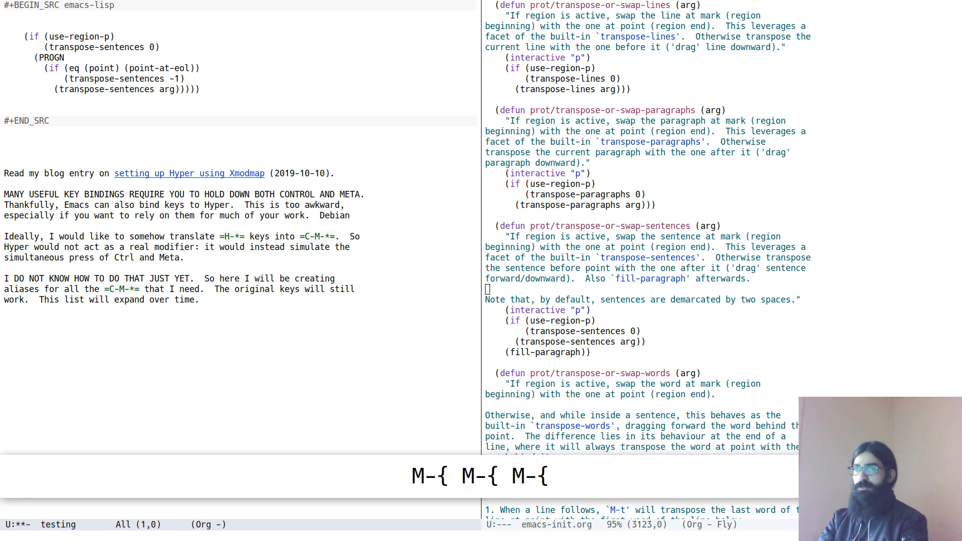
text(trans)
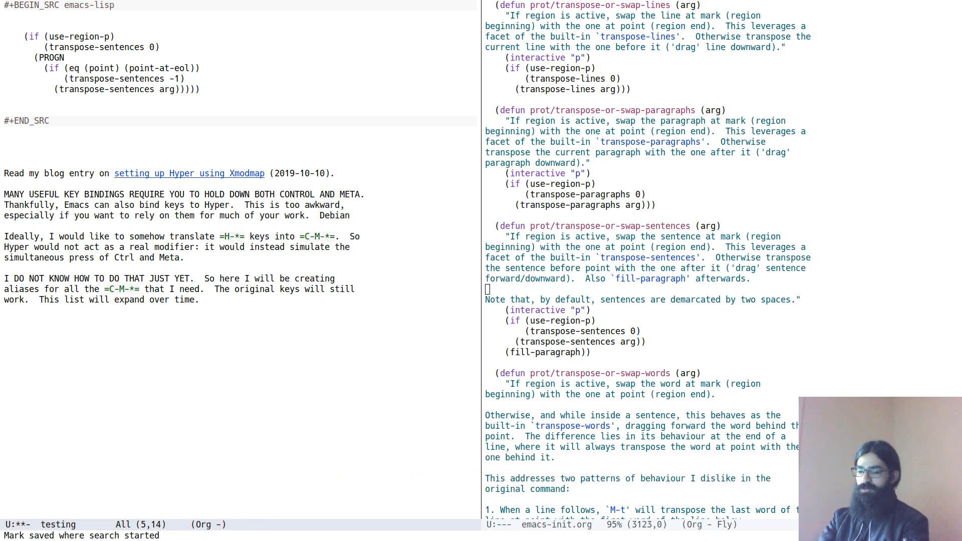
Step: Show the help documentation for transpose-sentences with C-h f
key(C-h f)
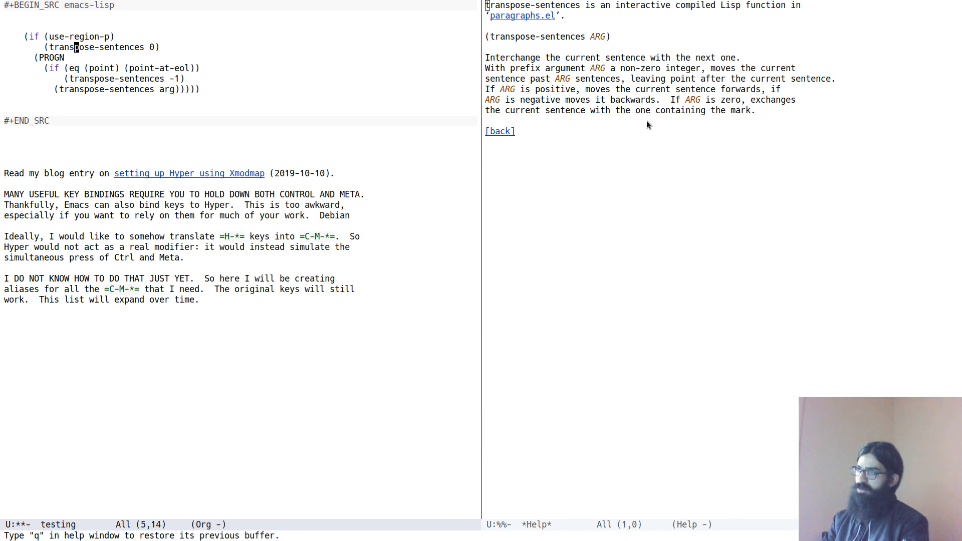
mouse_move(521, 15)
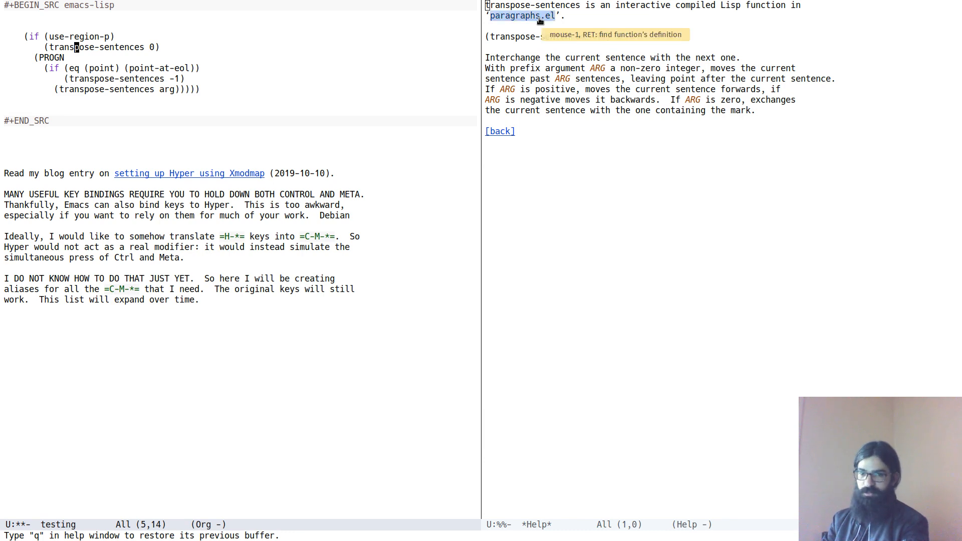
mouse_move(691, 208)
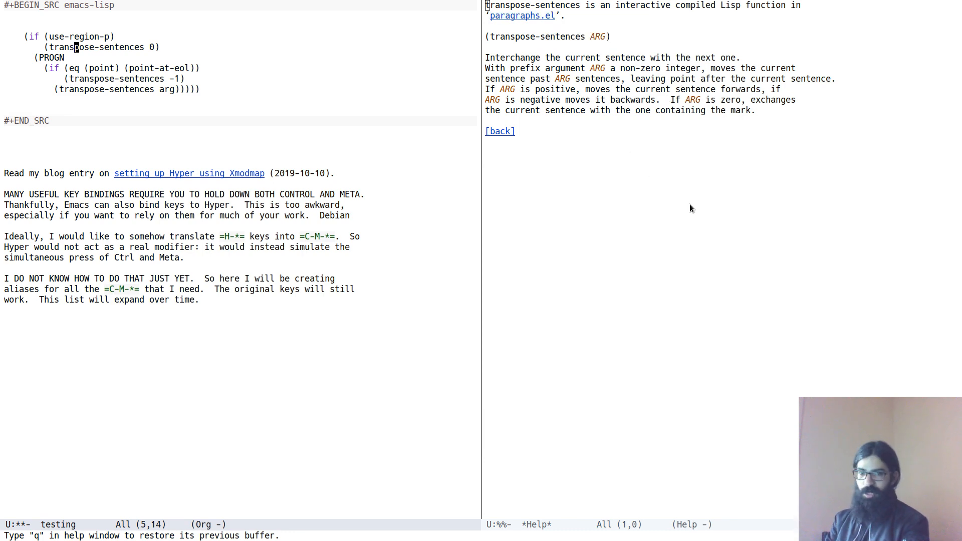